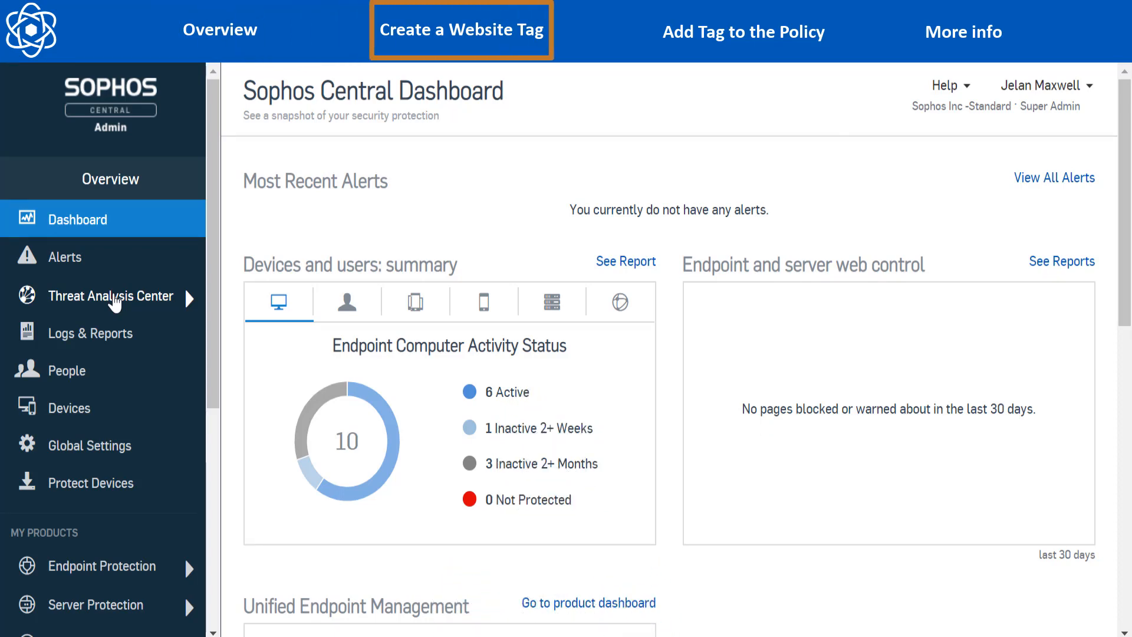
mouse_move(166, 371)
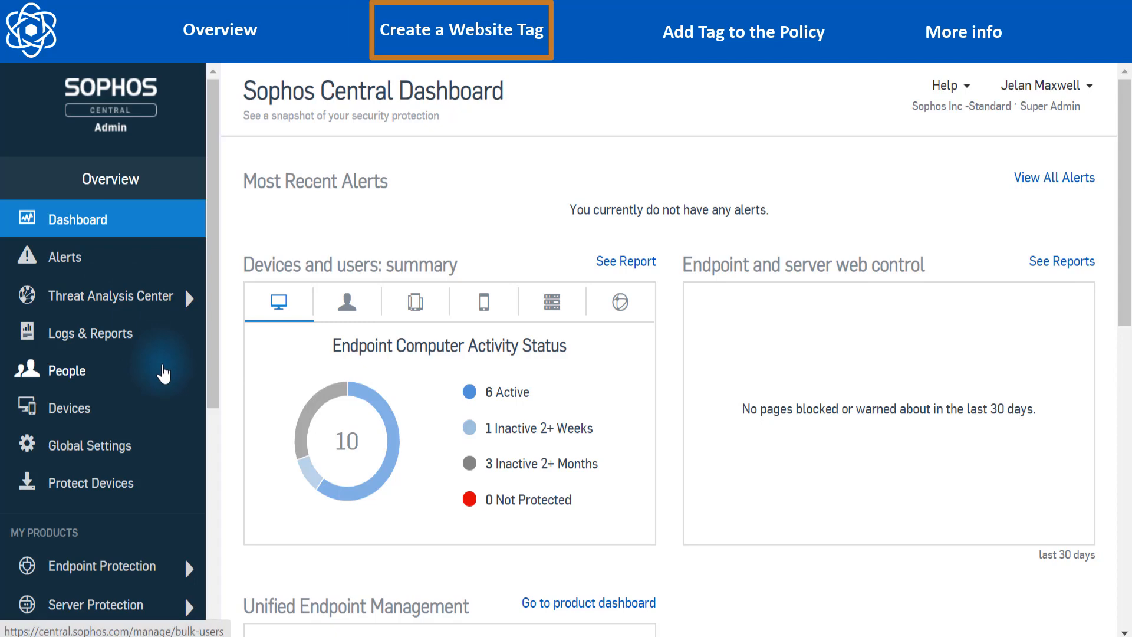
- Navigate from Global Settings to the Website Management page under General
left_click(91, 446)
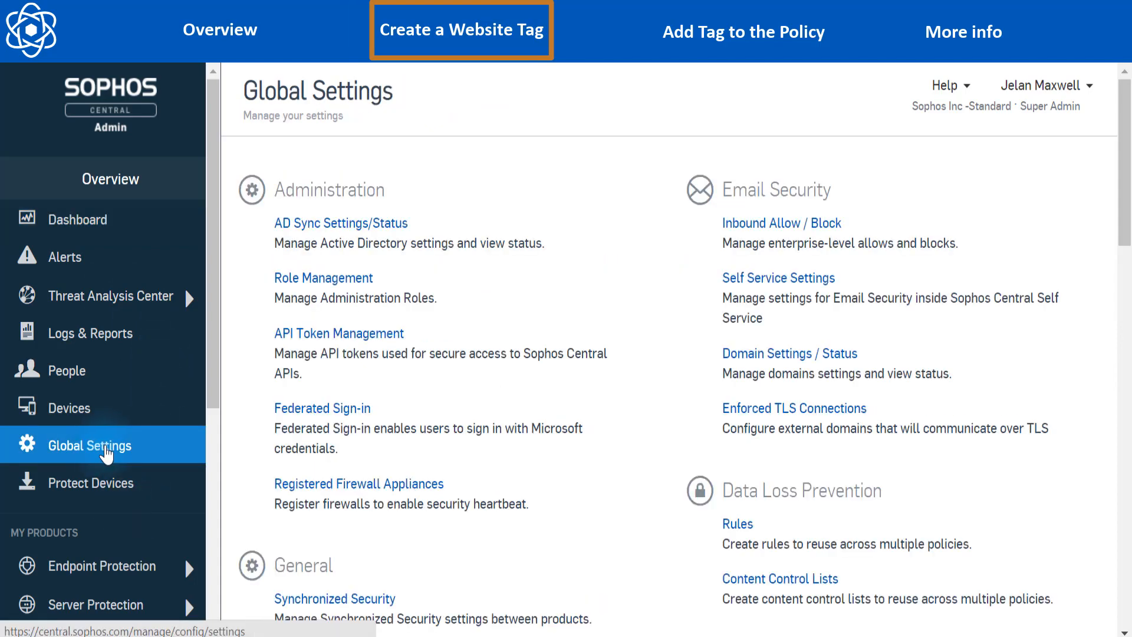
scroll("down", 3)
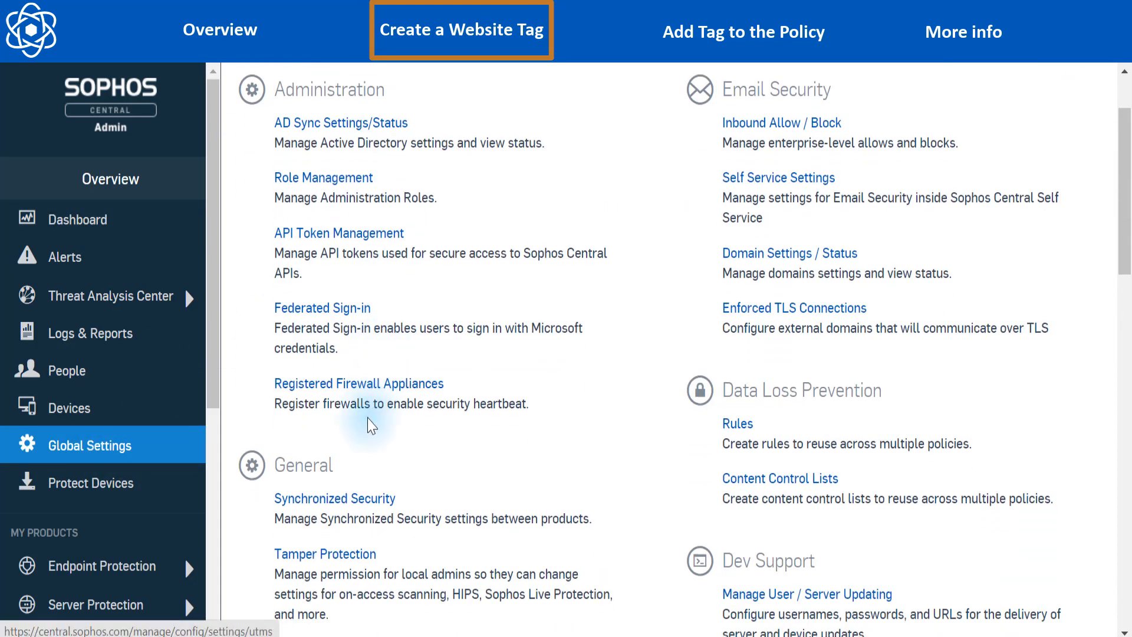
scroll("down", 3)
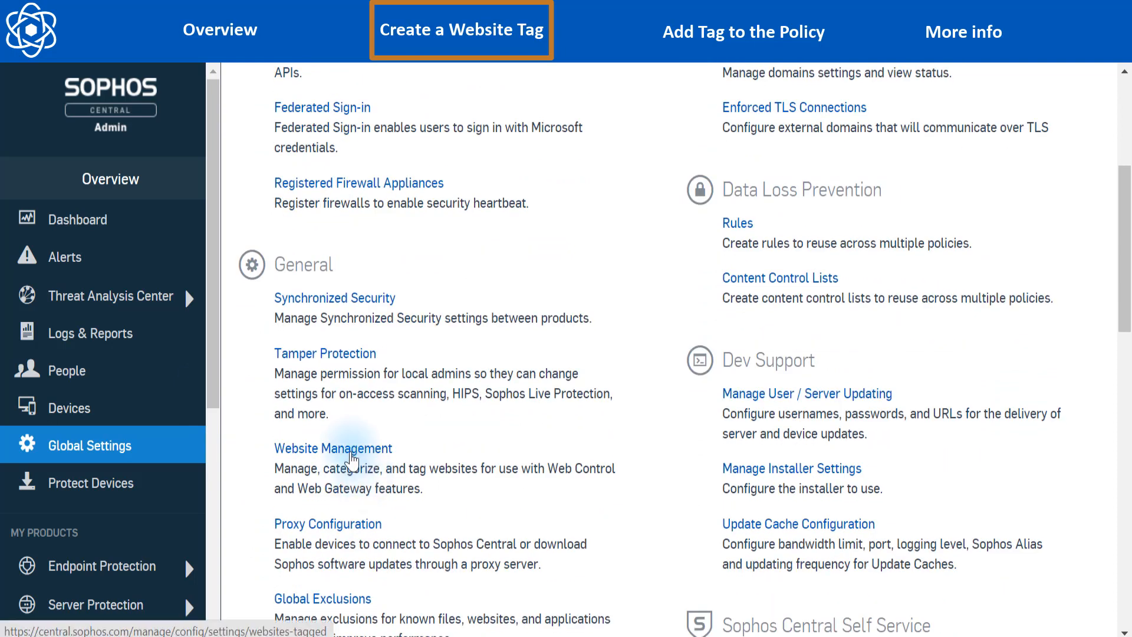
left_click(332, 448)
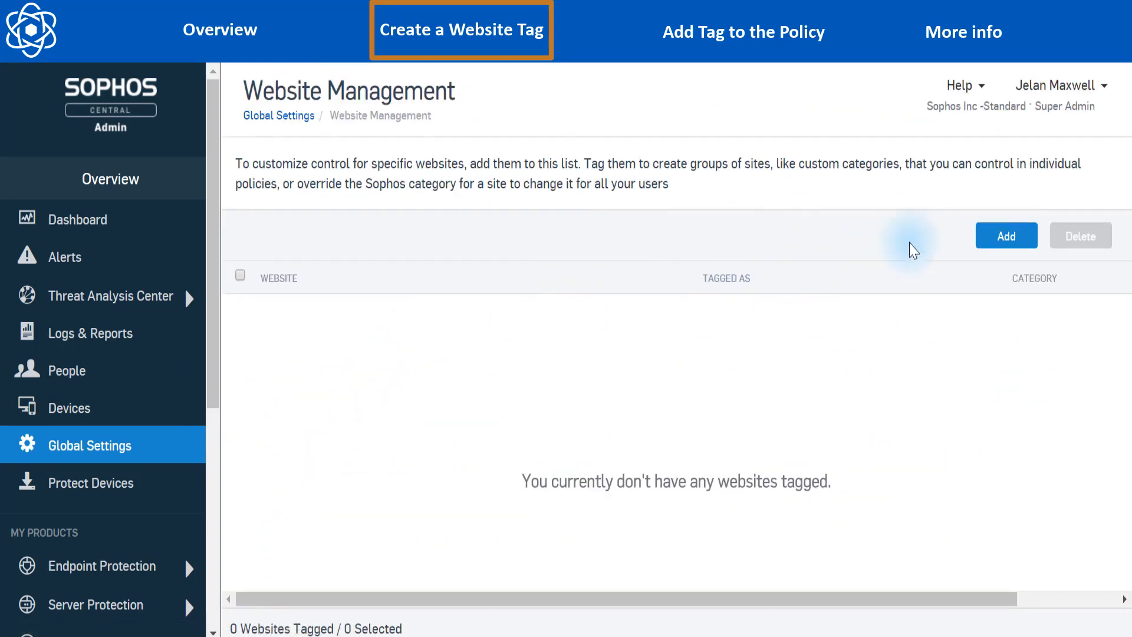
- Add Netflix.com as a managed website tagged 'Allowed Sites' and save it
left_click(1006, 236)
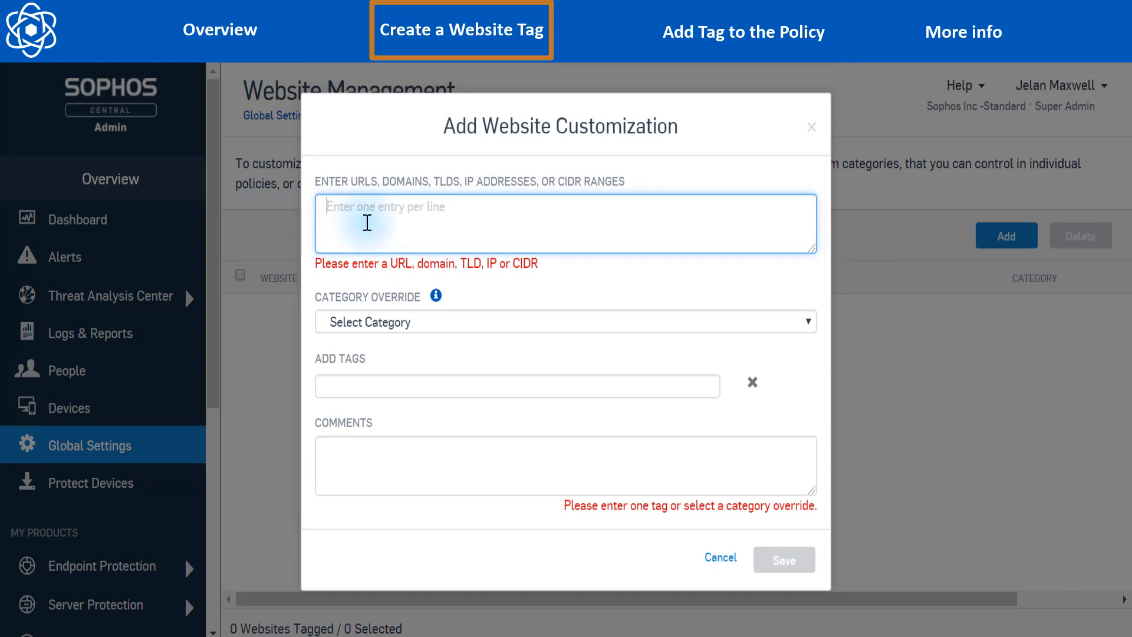
type("Netf")
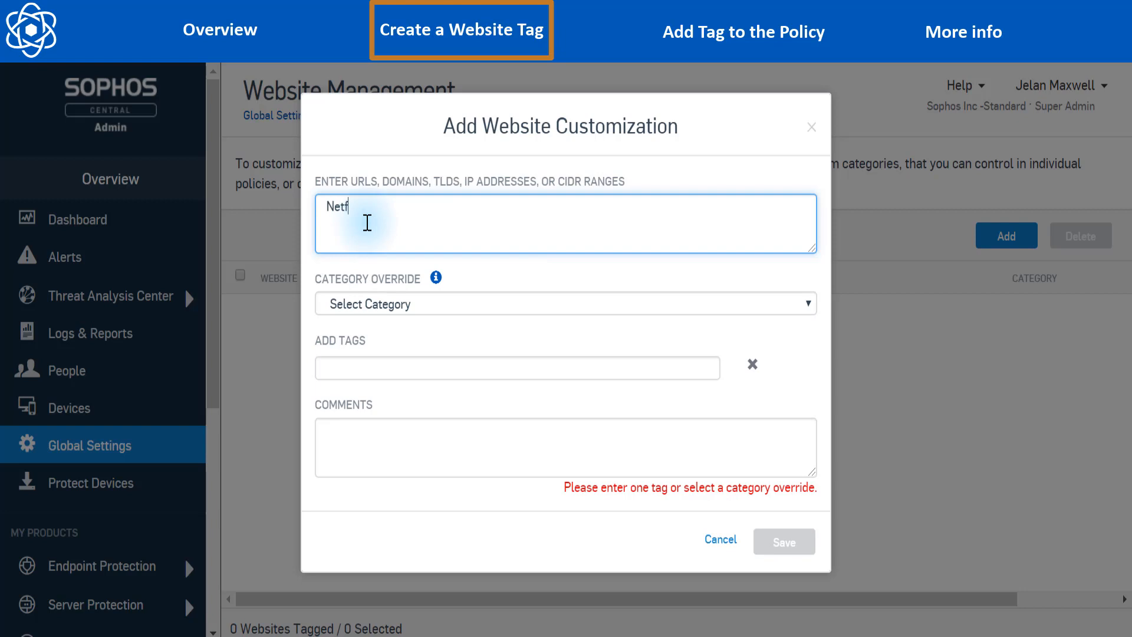
type("lix")
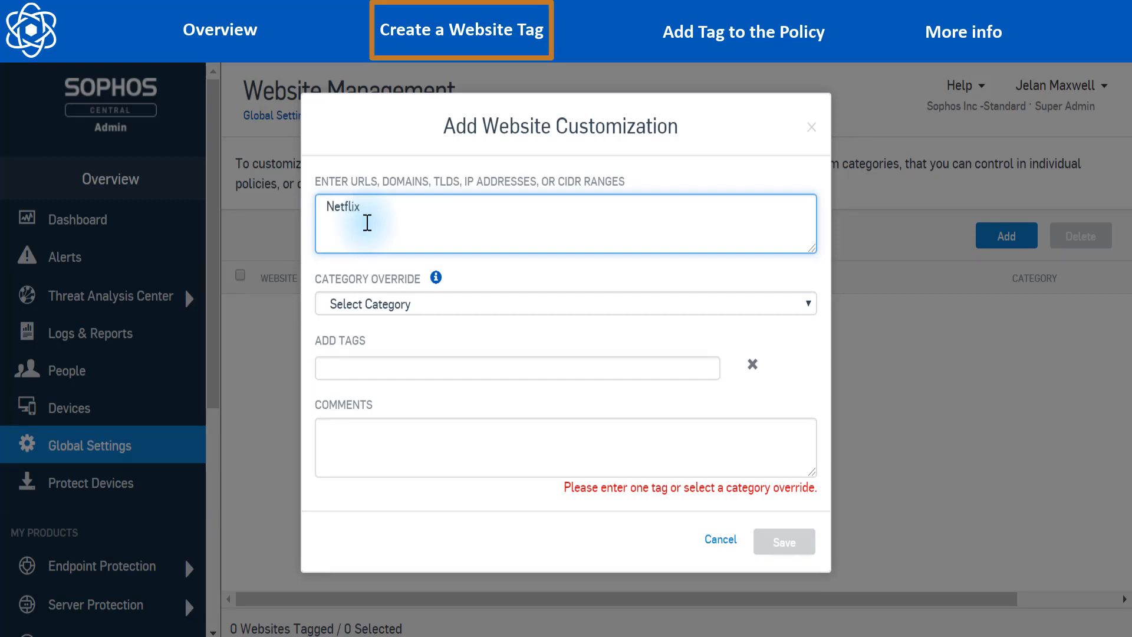
type(".com")
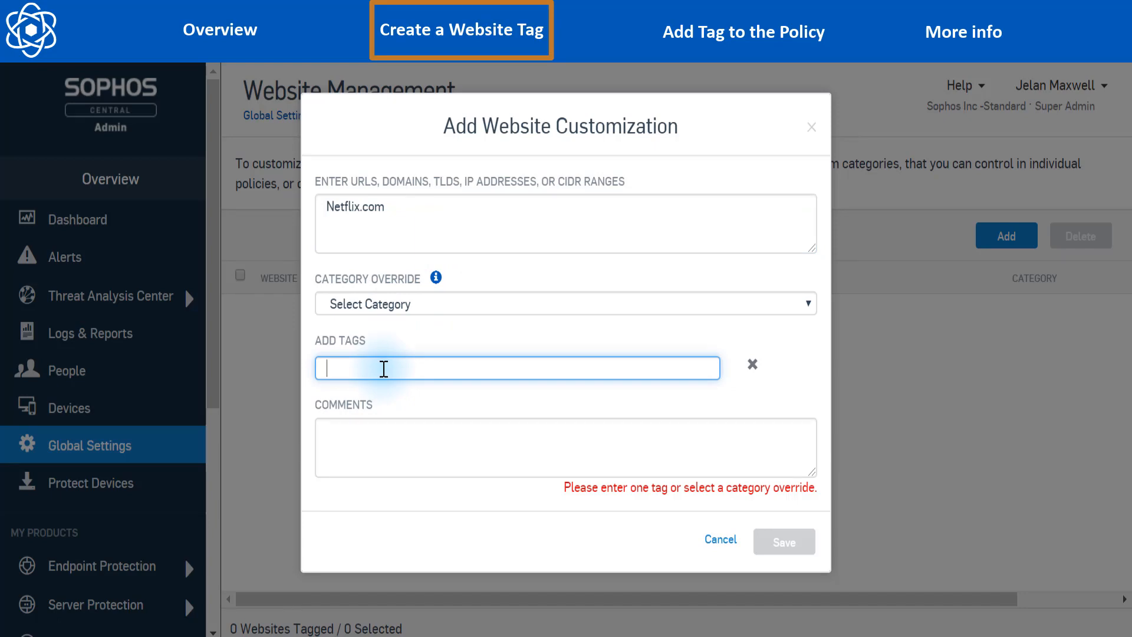
type("Allowe")
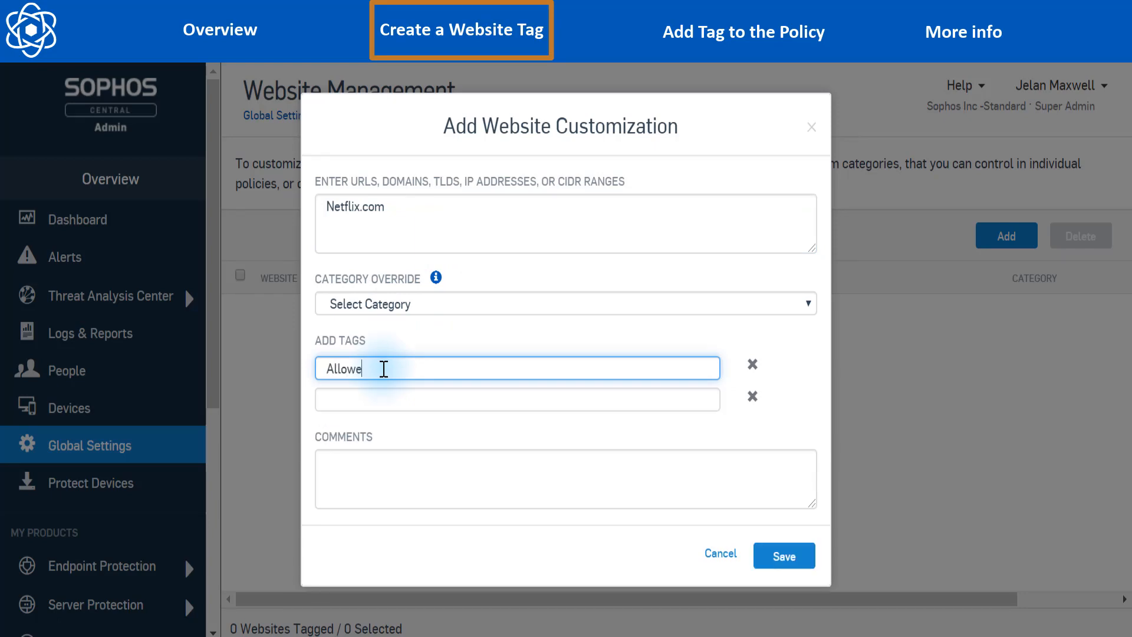
type("d")
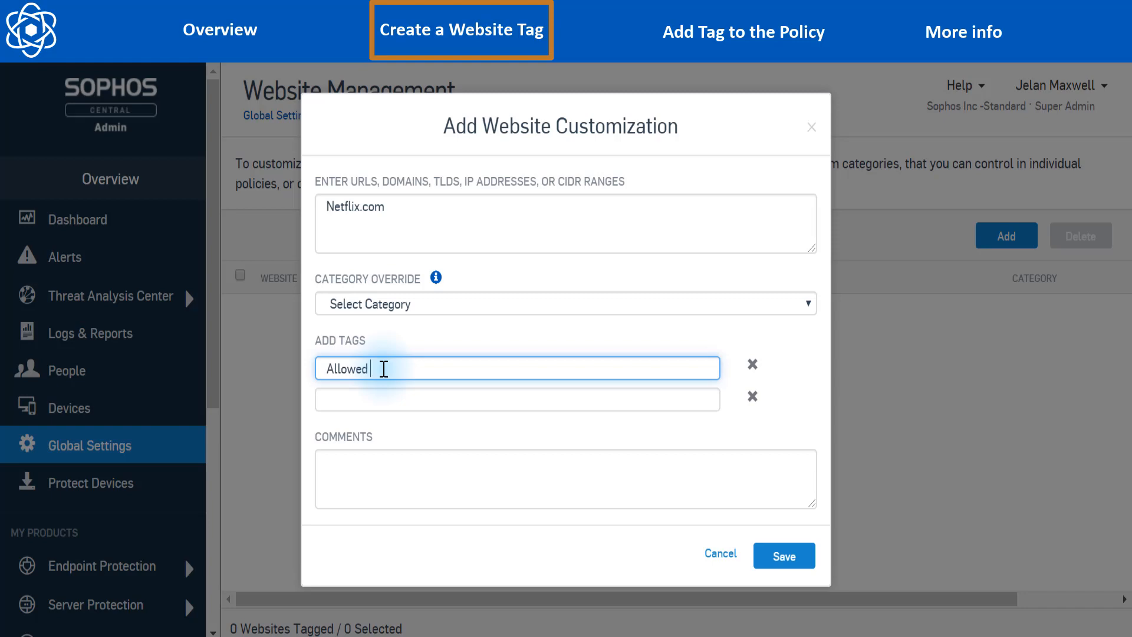
type("Site")
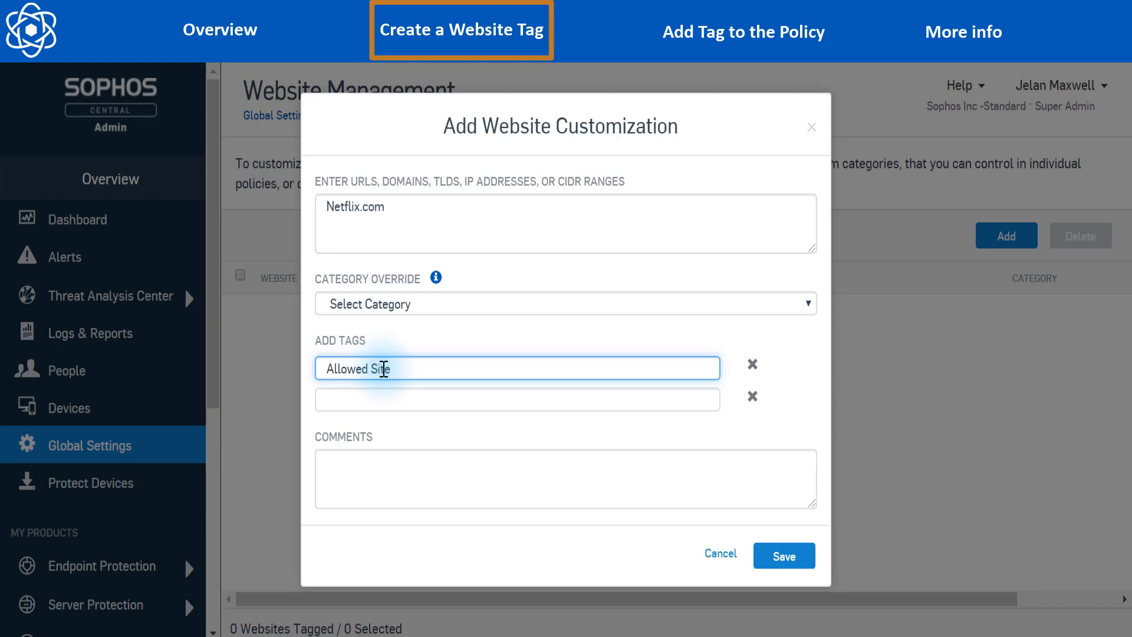
type("s")
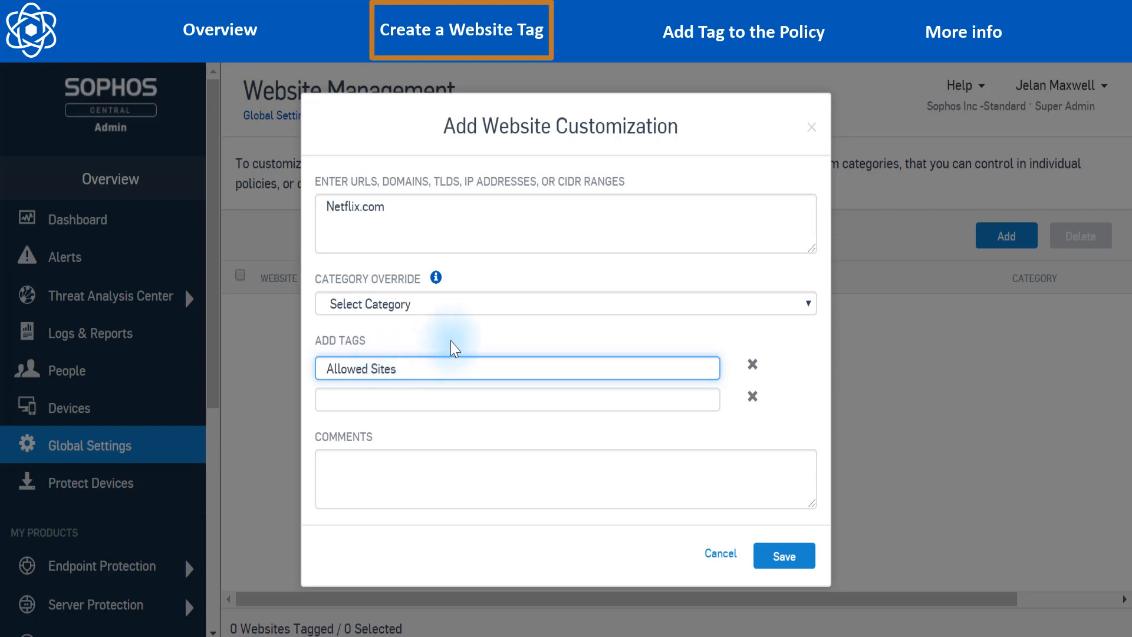
mouse_move(495, 312)
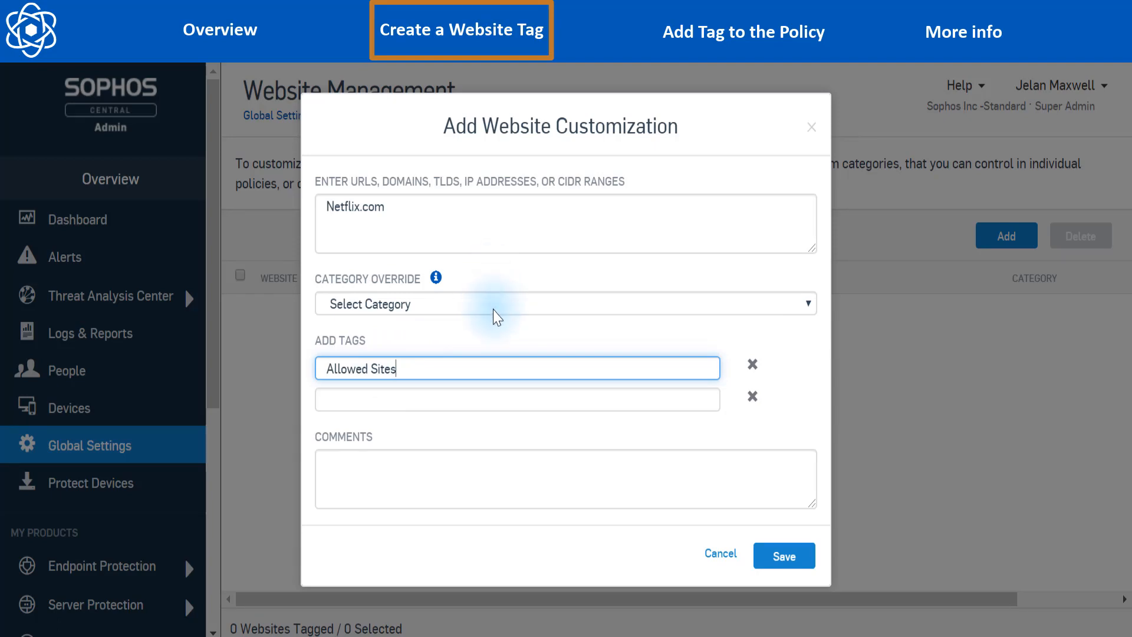
mouse_move(713, 474)
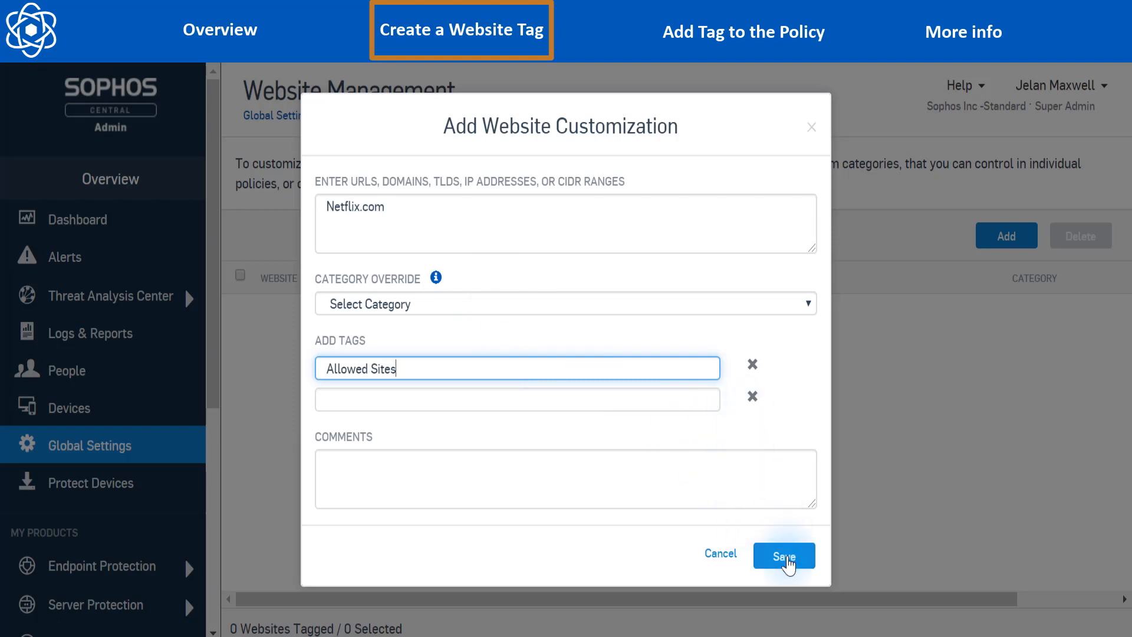
left_click(783, 555)
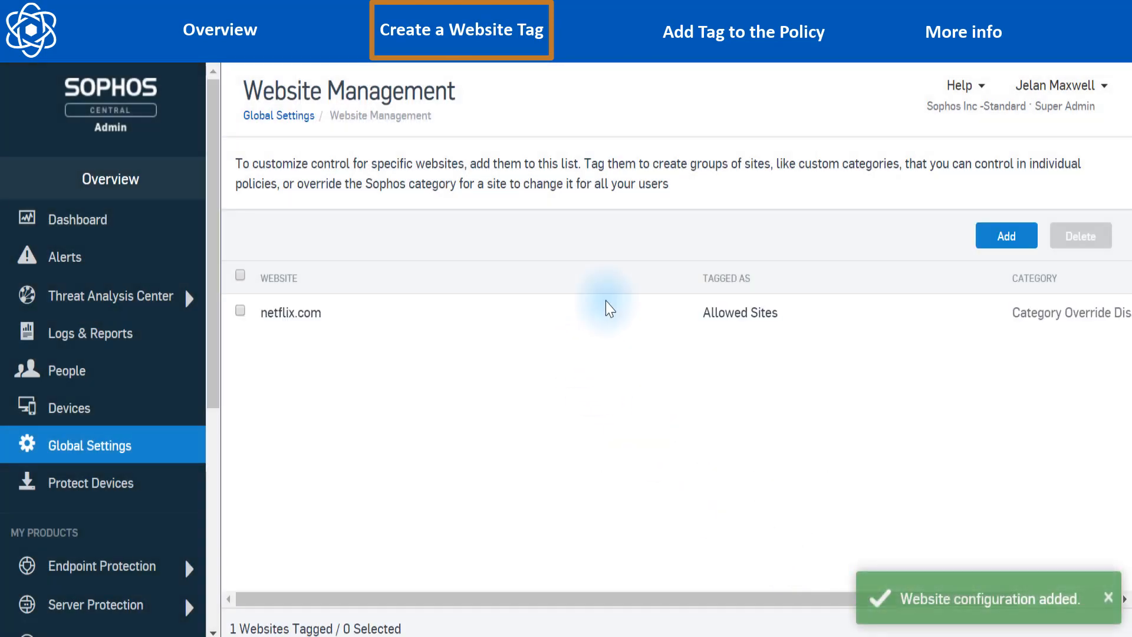
mouse_move(610, 354)
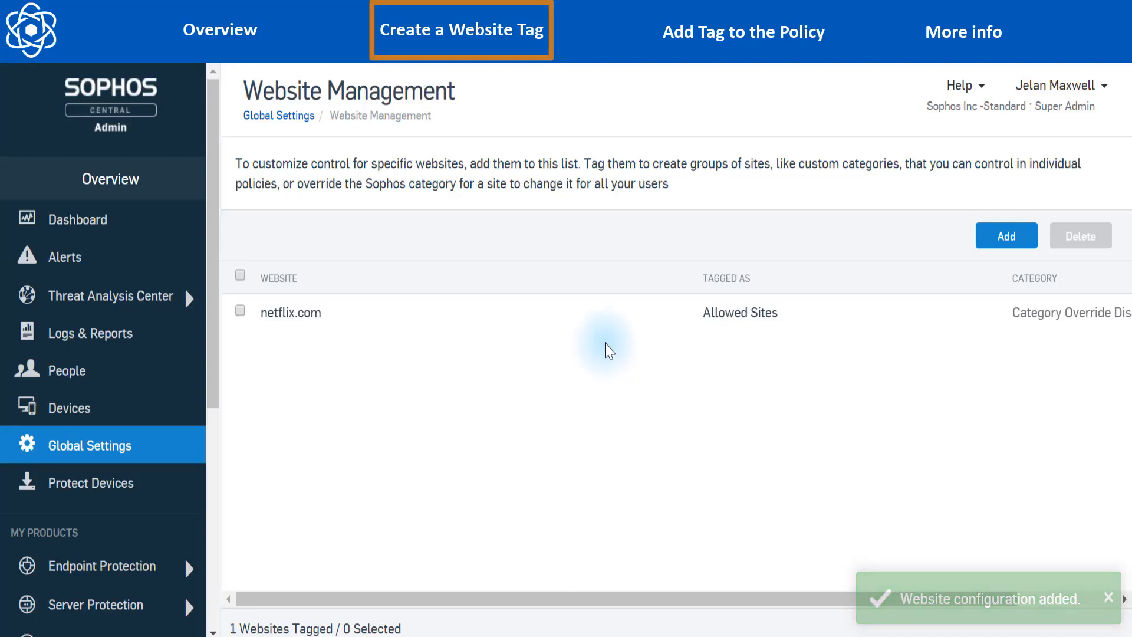
mouse_move(405, 323)
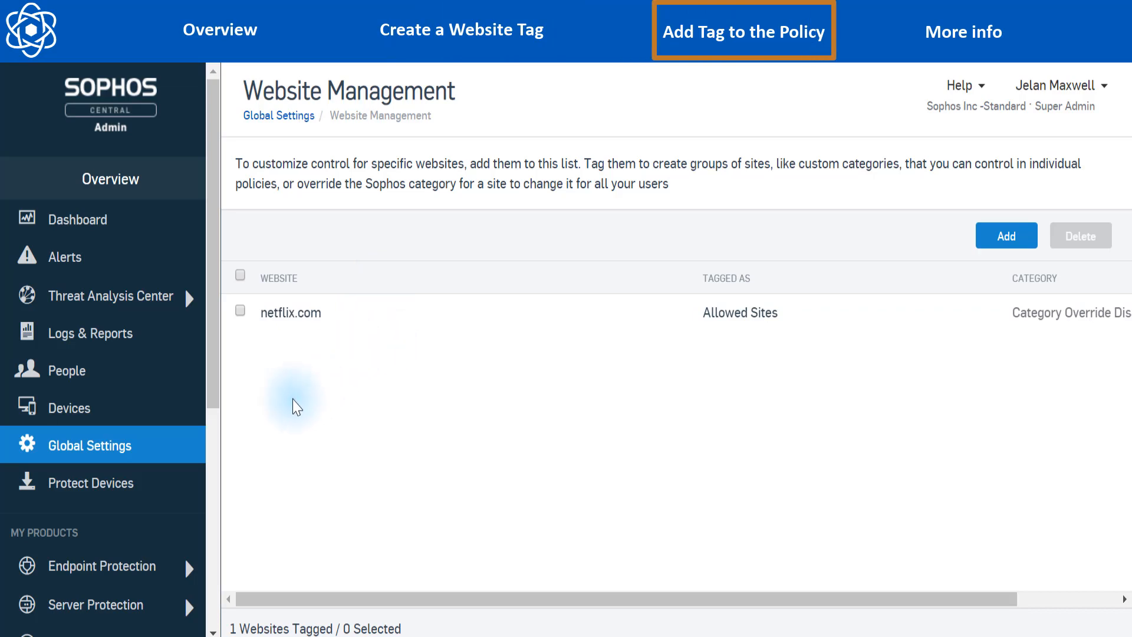
mouse_move(101, 566)
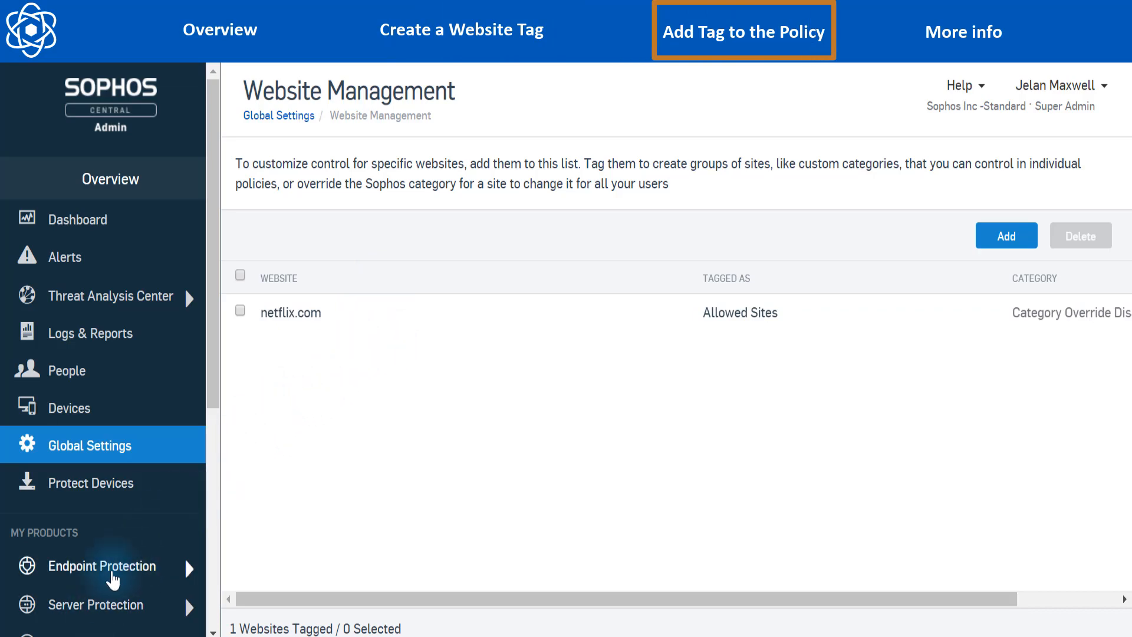
- Open the Business Only web control policy from the Endpoint Protection policies list
left_click(101, 567)
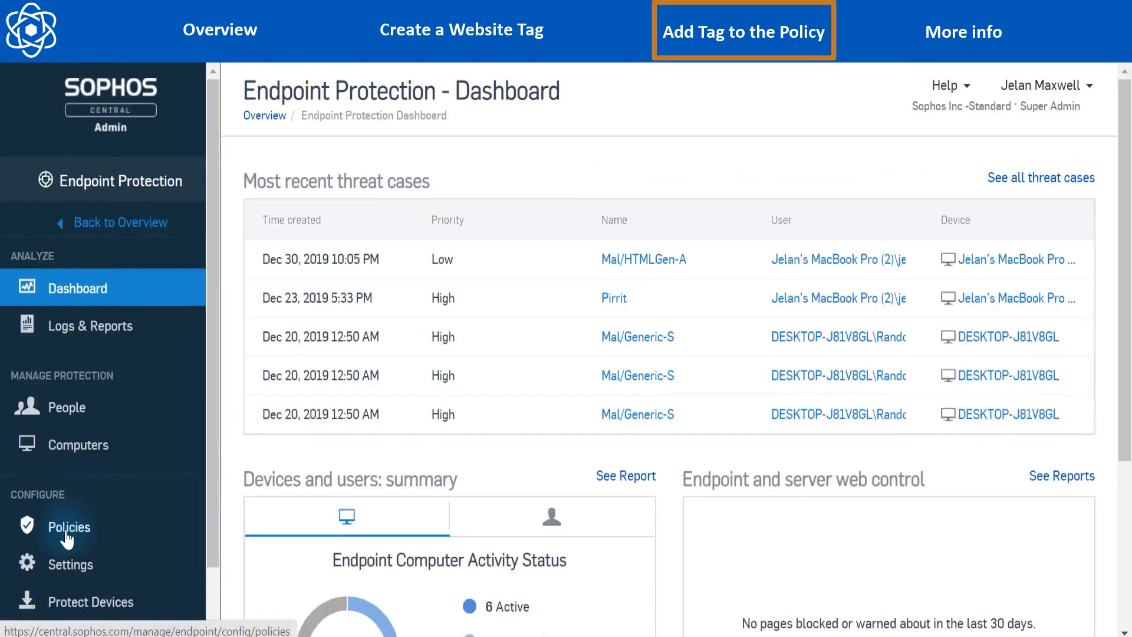
left_click(68, 526)
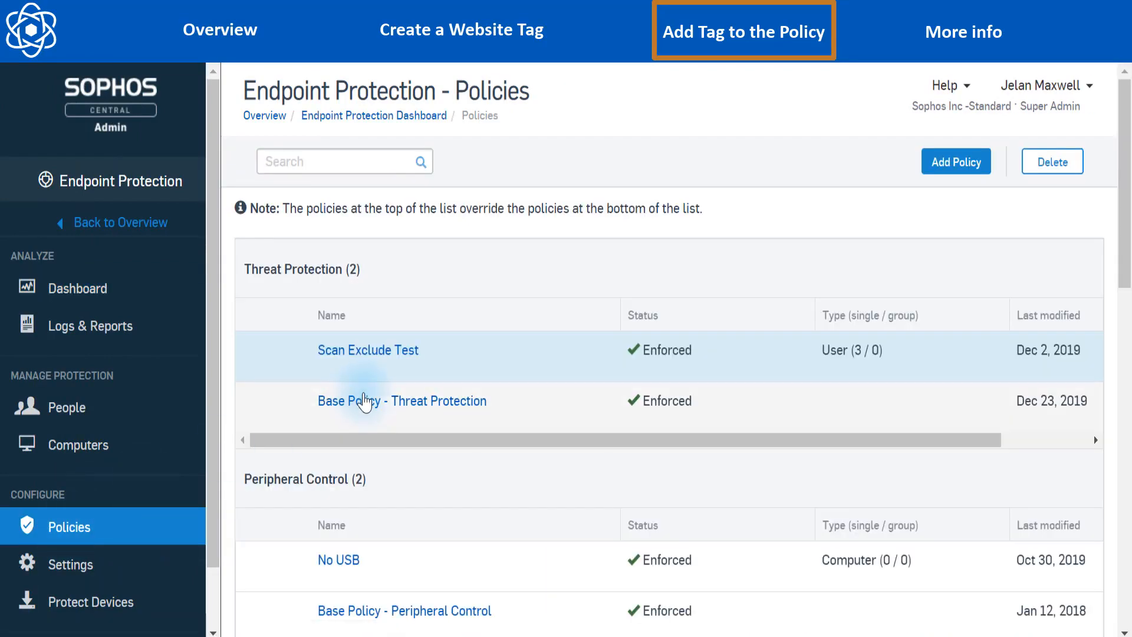
scroll("down", 3)
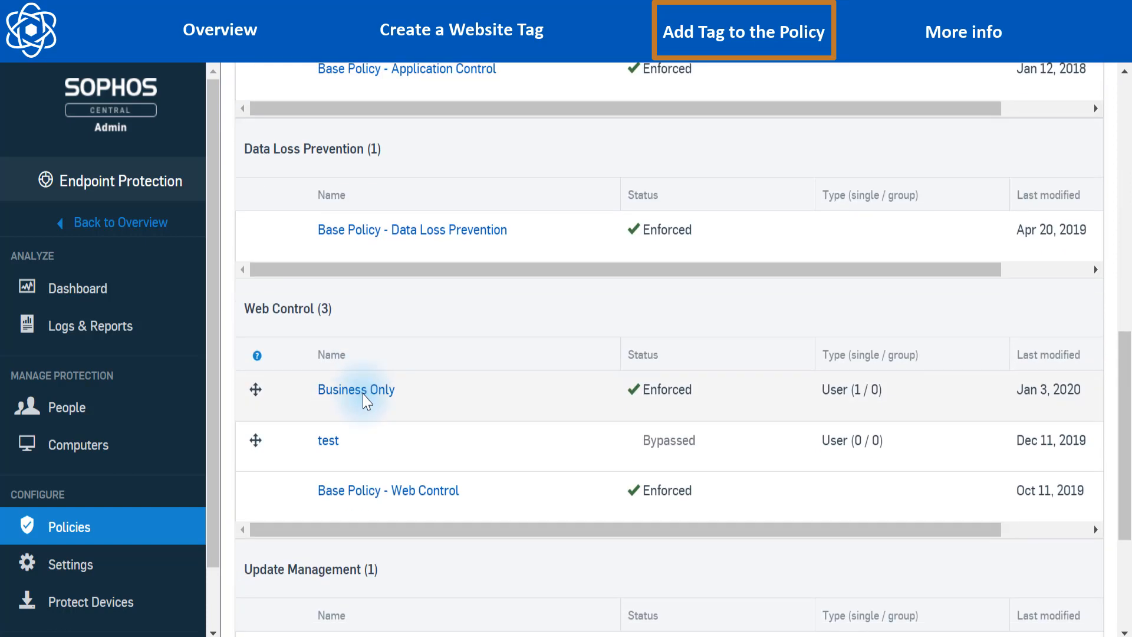
mouse_move(361, 396)
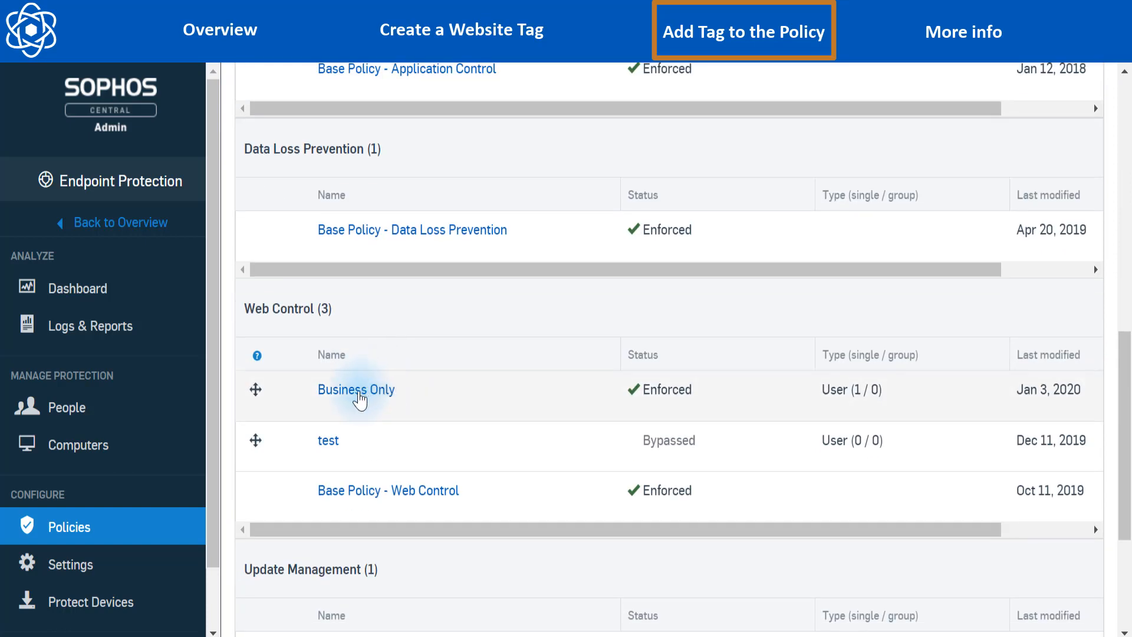
left_click(355, 389)
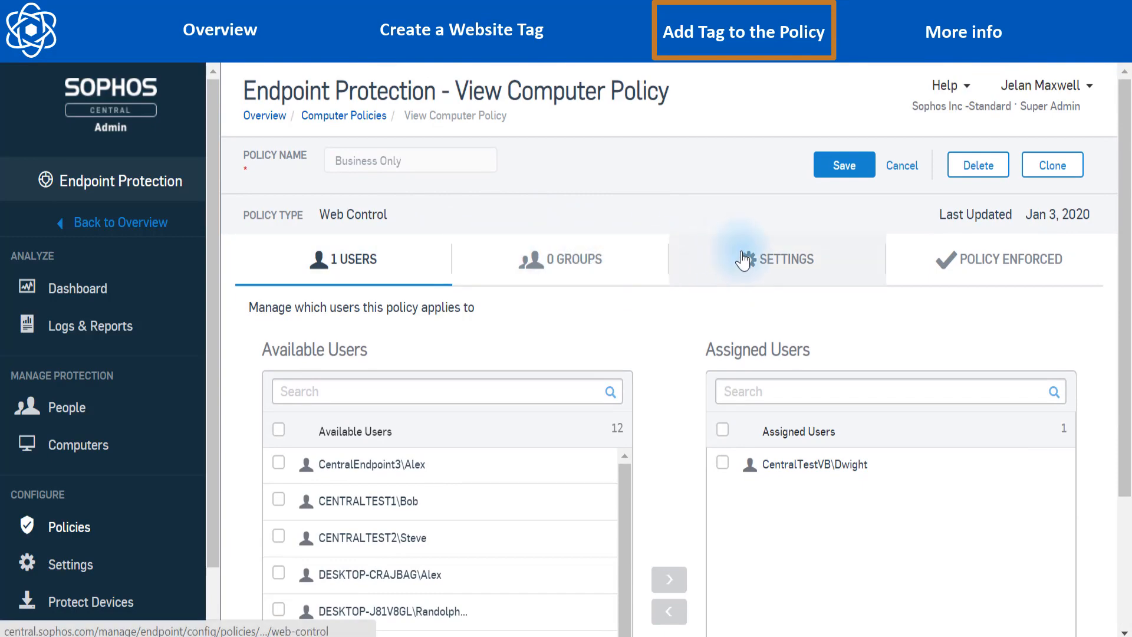
- Show the policy's Settings down to 'Control sites tagged in Website Management'
left_click(778, 259)
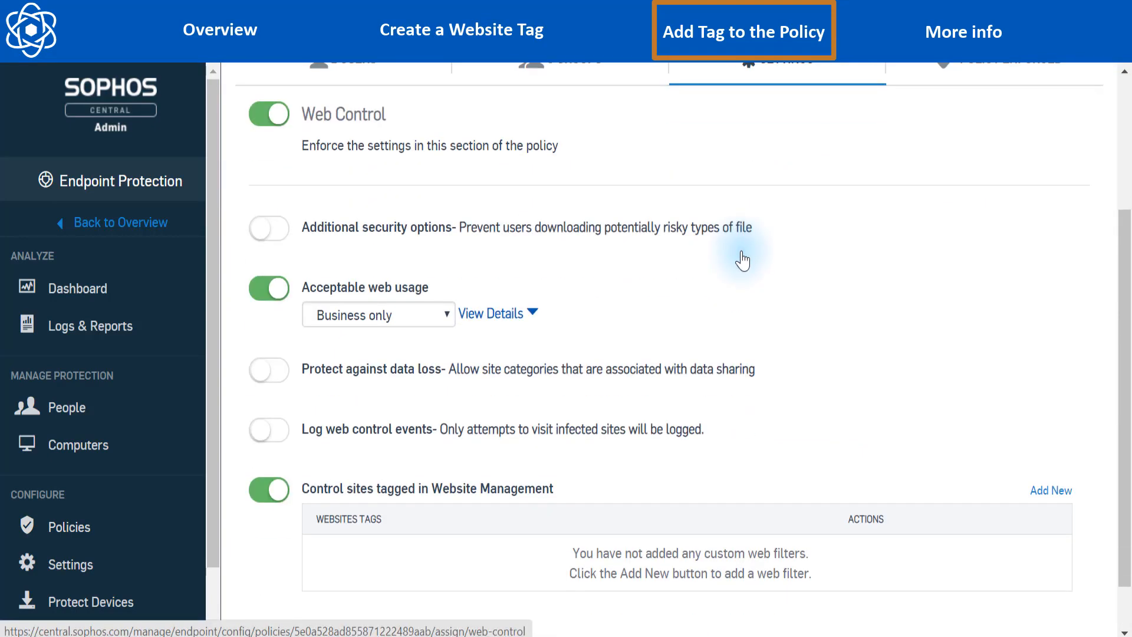
scroll("down", 3)
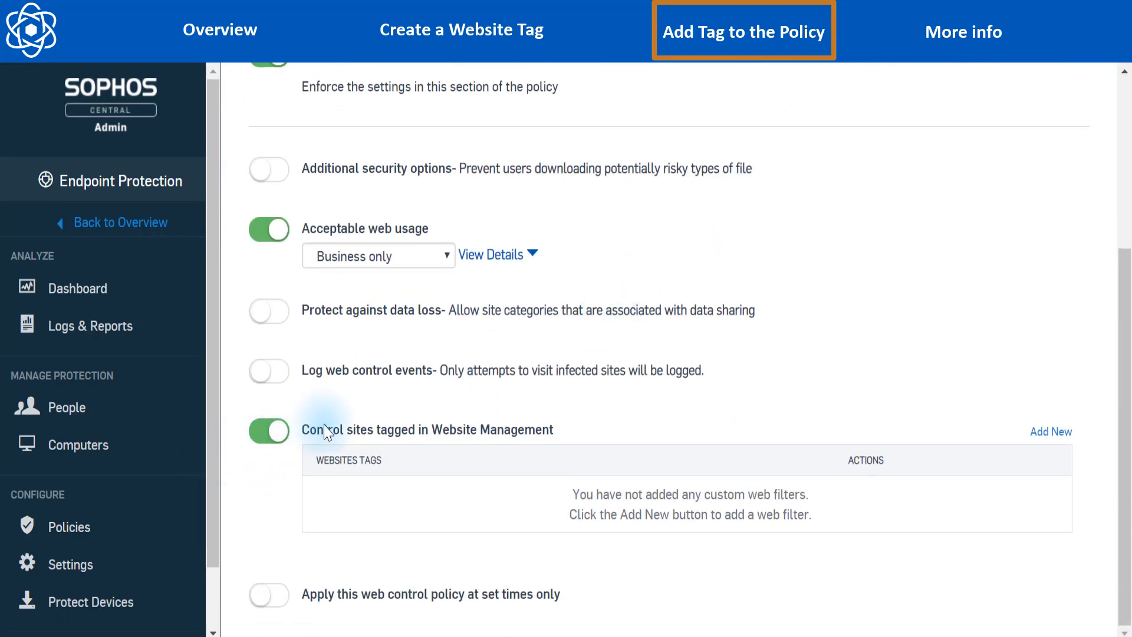
mouse_move(552, 437)
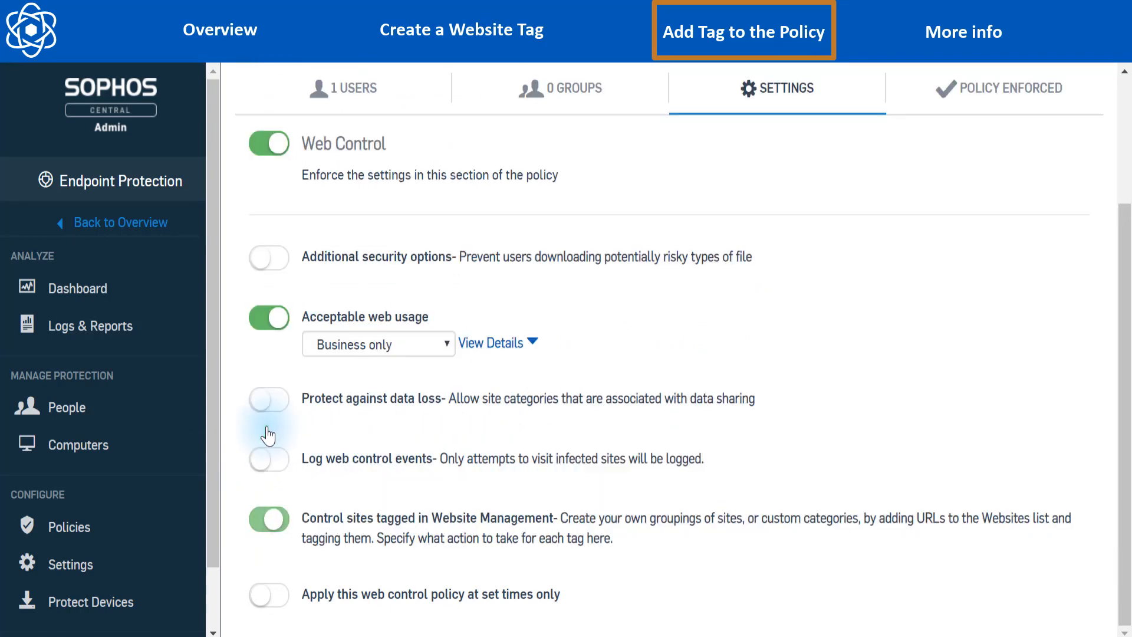
scroll("down", 3)
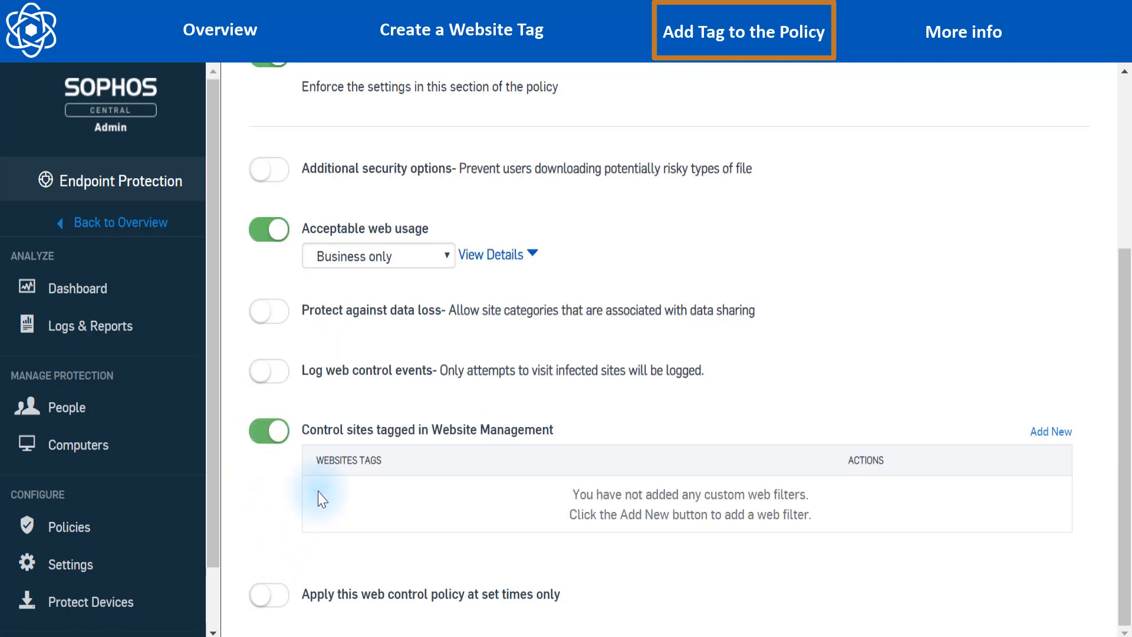
mouse_move(983, 442)
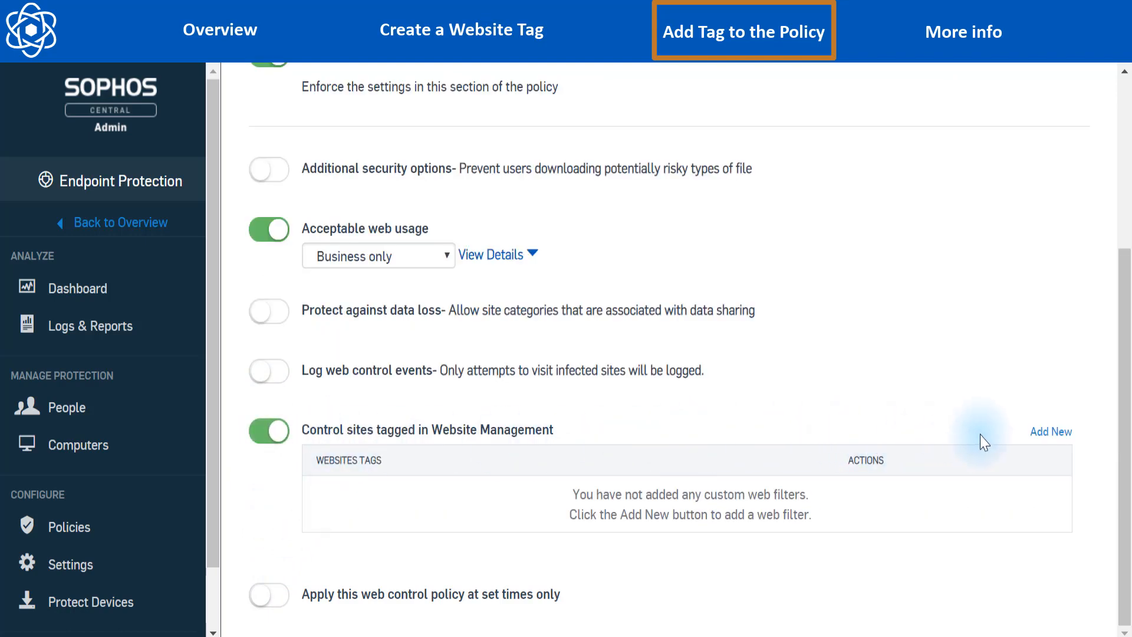
- Add the Allowed Sites website tag to the policy with action Allow
left_click(1050, 431)
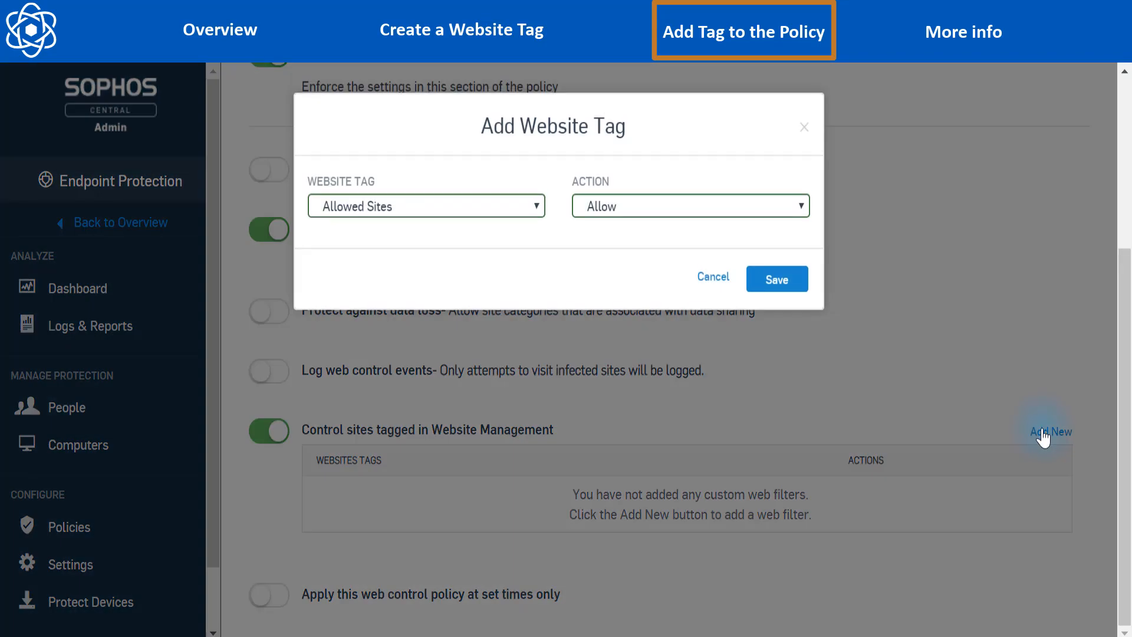
mouse_move(420, 215)
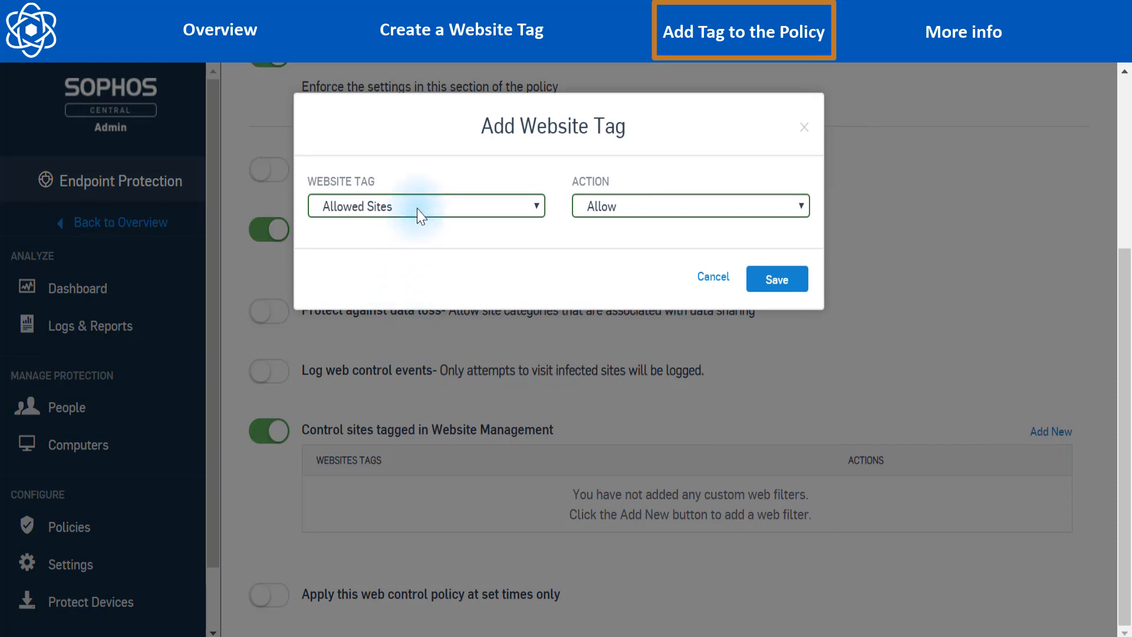
left_click(426, 205)
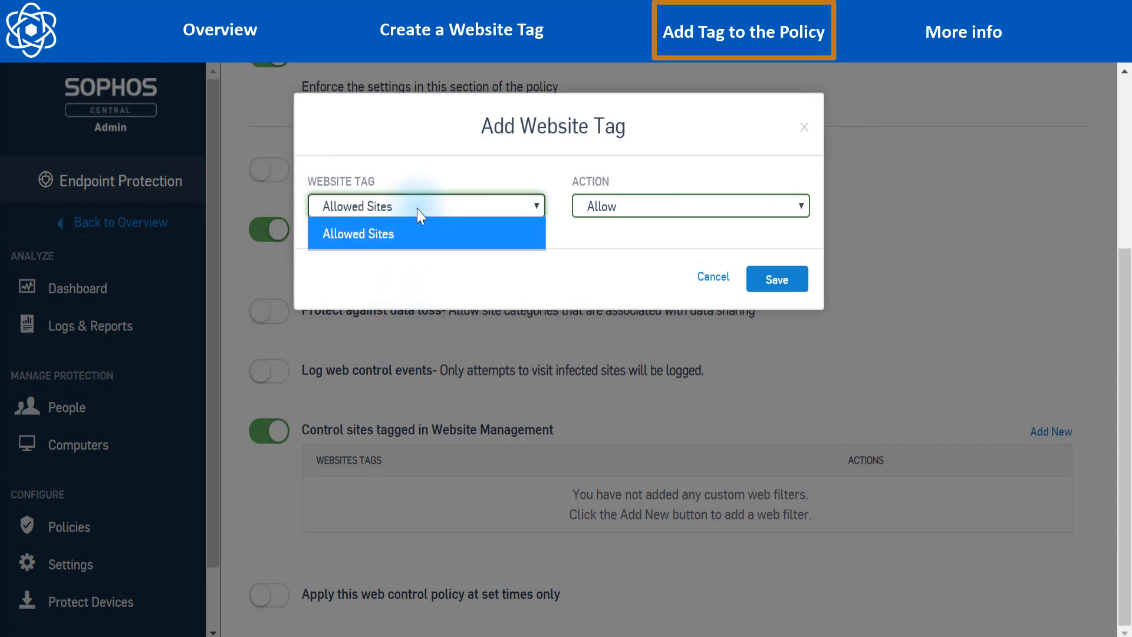
mouse_move(409, 281)
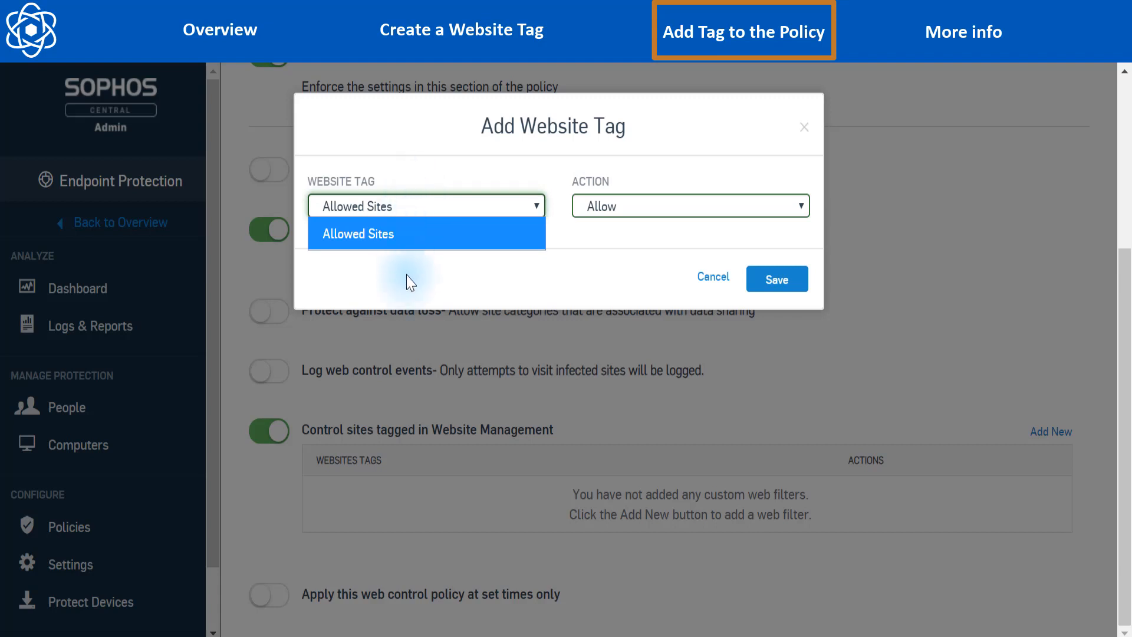
mouse_move(607, 210)
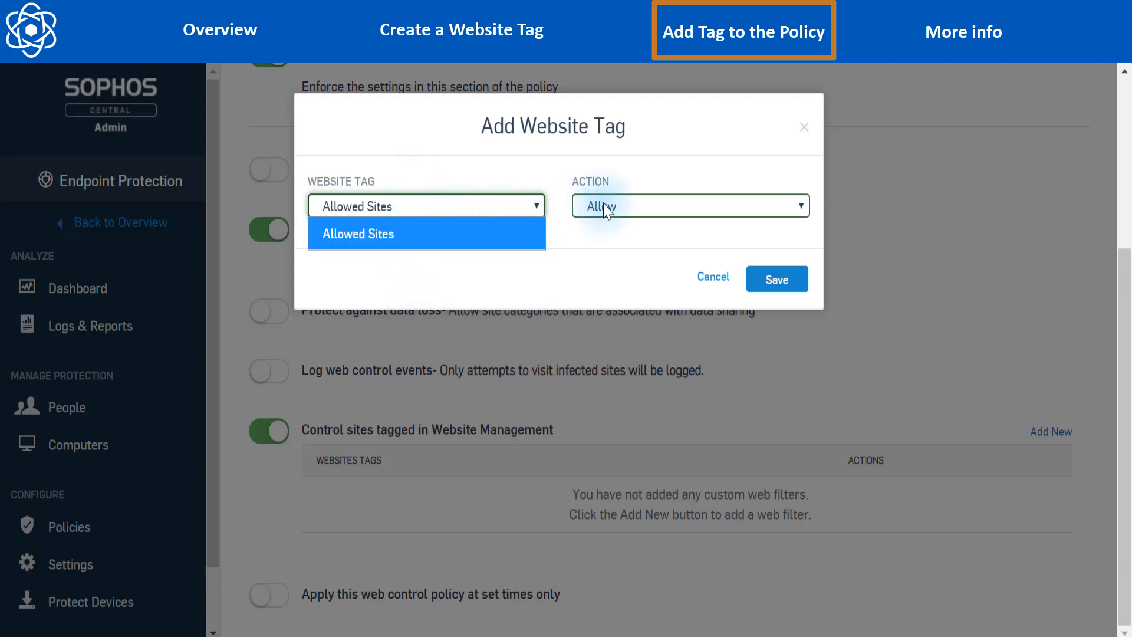
left_click(690, 205)
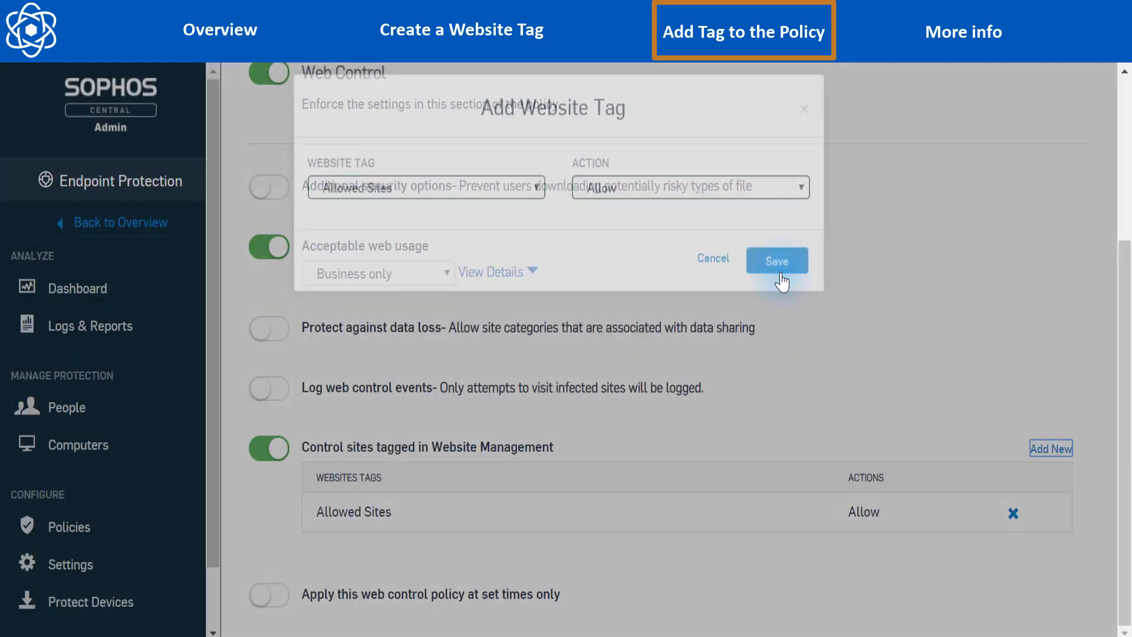
left_click(776, 261)
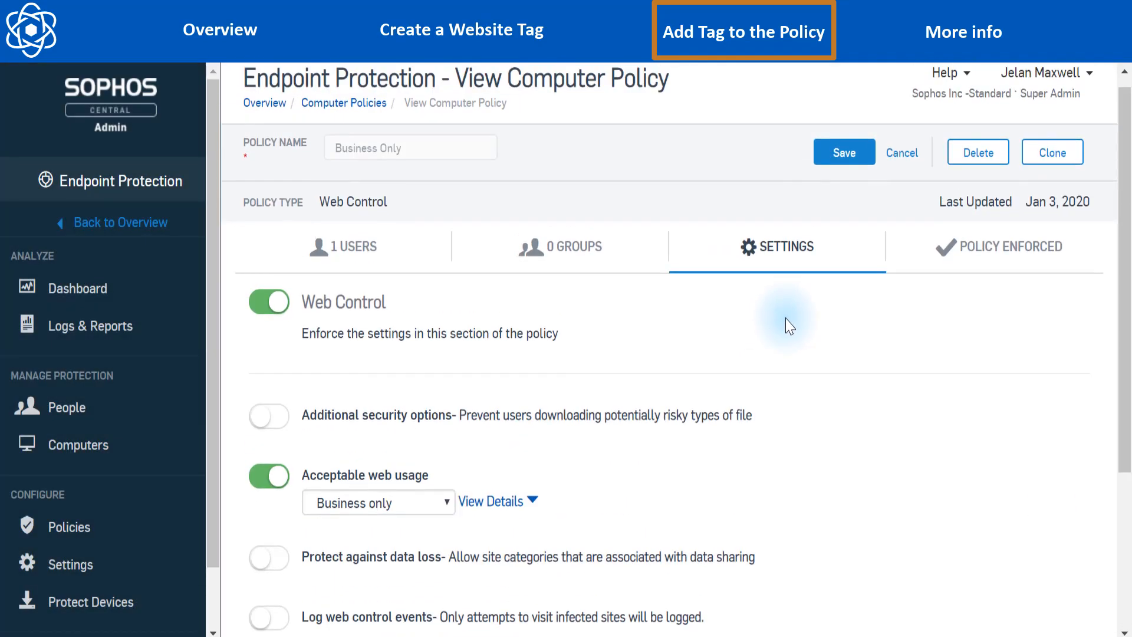
- Toggle Policy Enforced off and back on, then save the Business Only policy
scroll("down", 3)
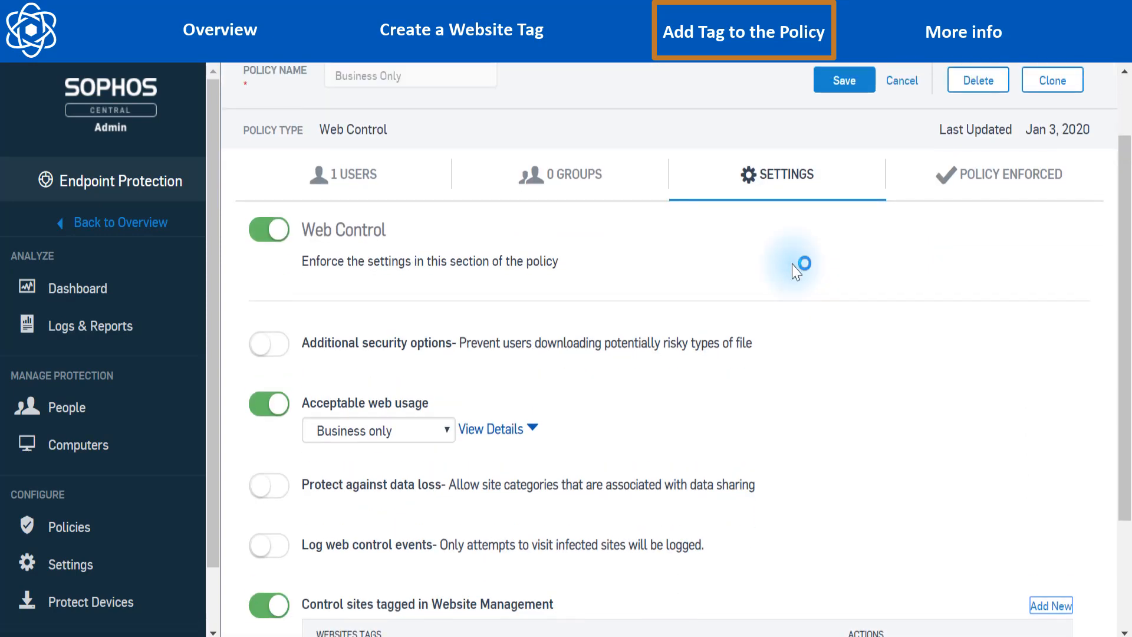
scroll("up", 3)
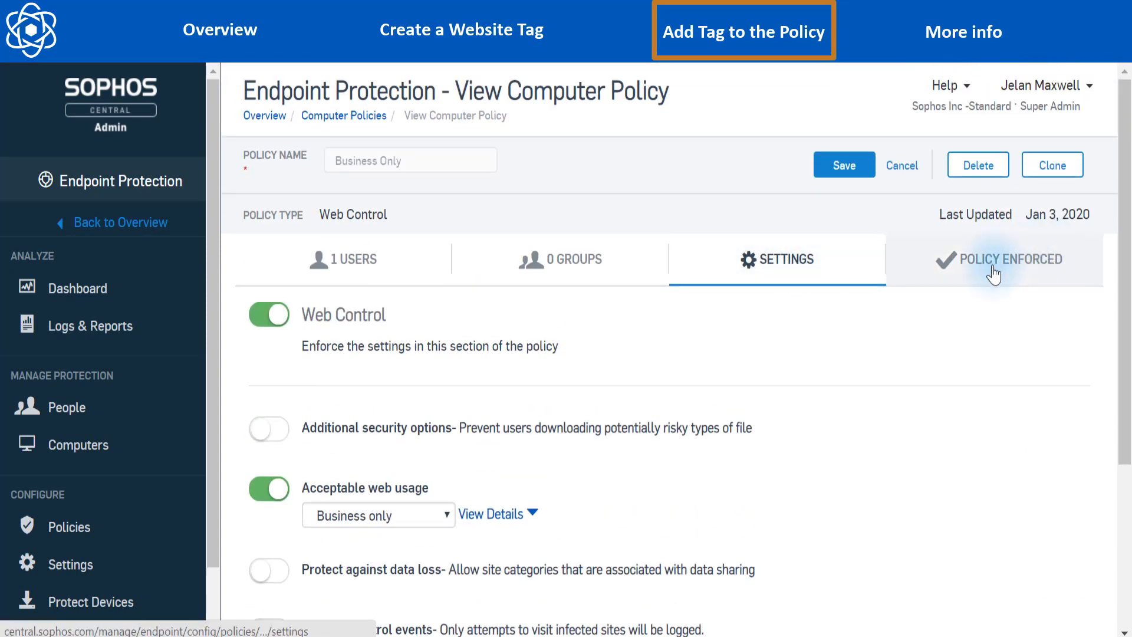
left_click(1010, 260)
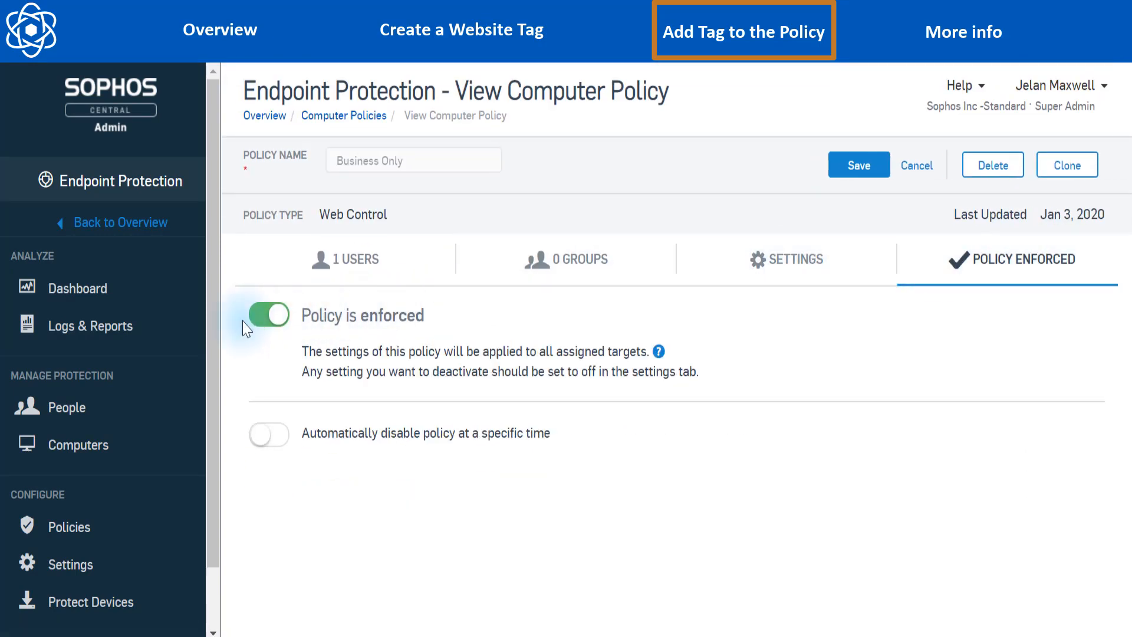
left_click(267, 315)
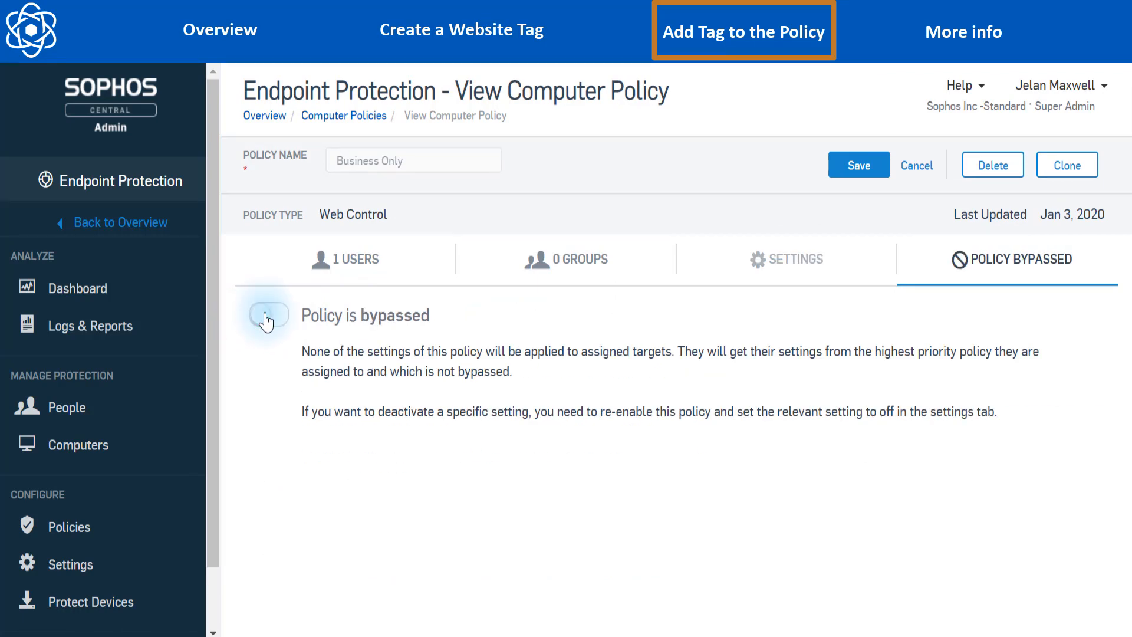
left_click(268, 315)
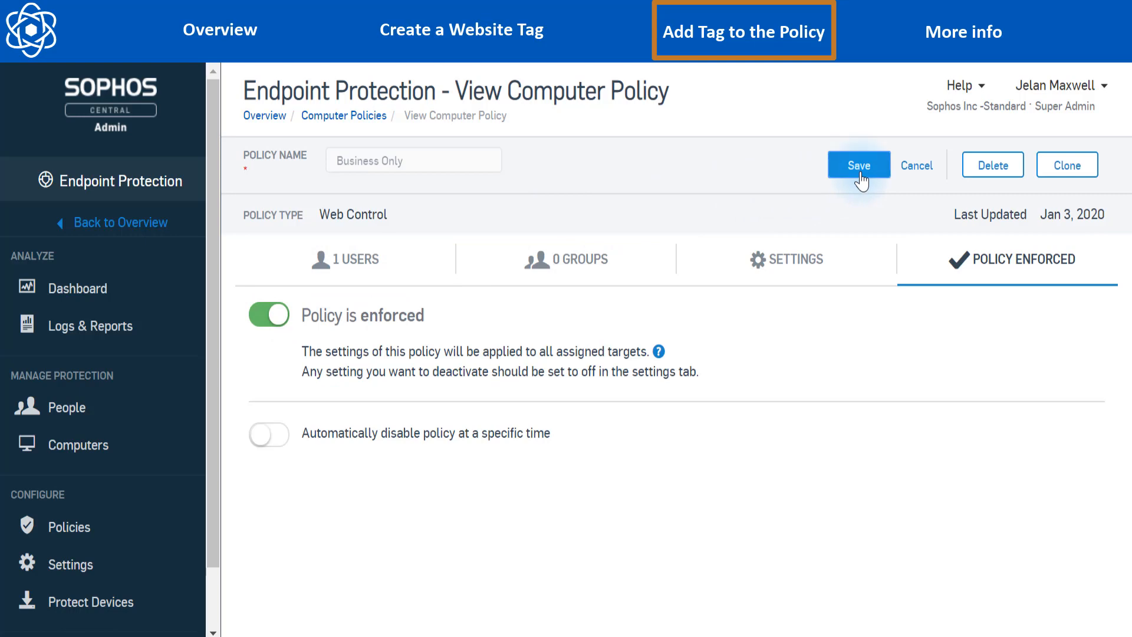
left_click(859, 165)
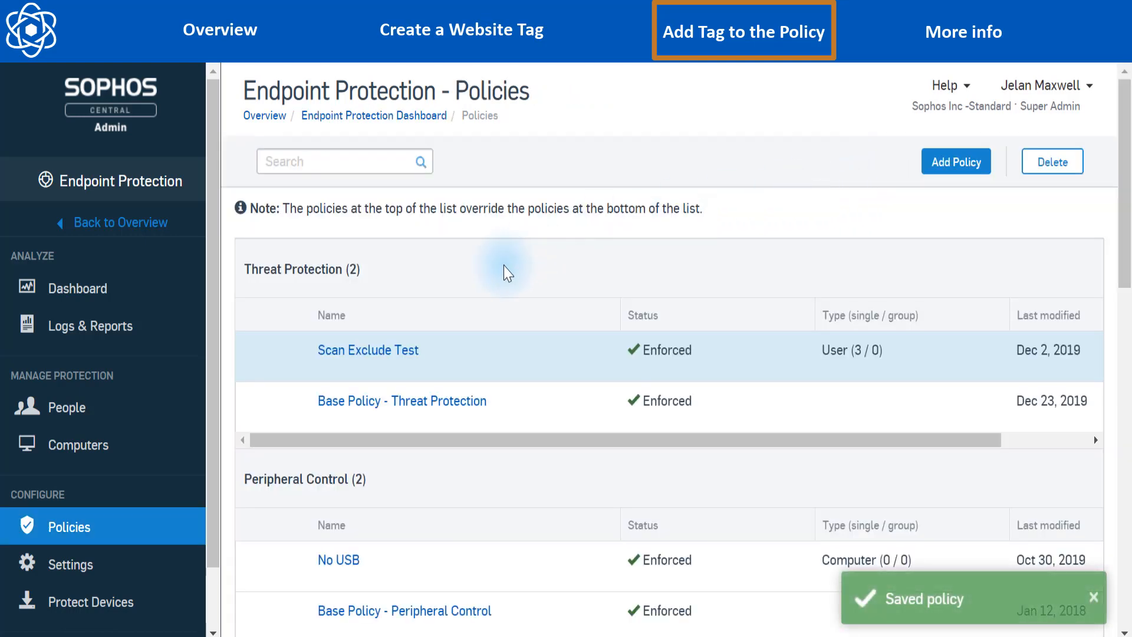
left_click(964, 31)
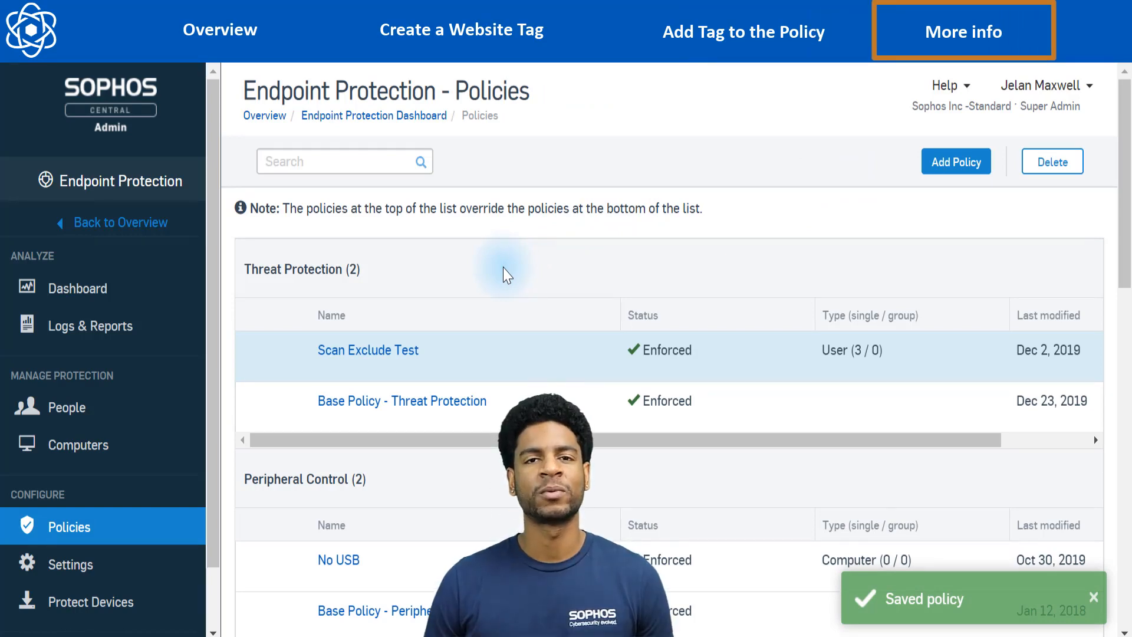